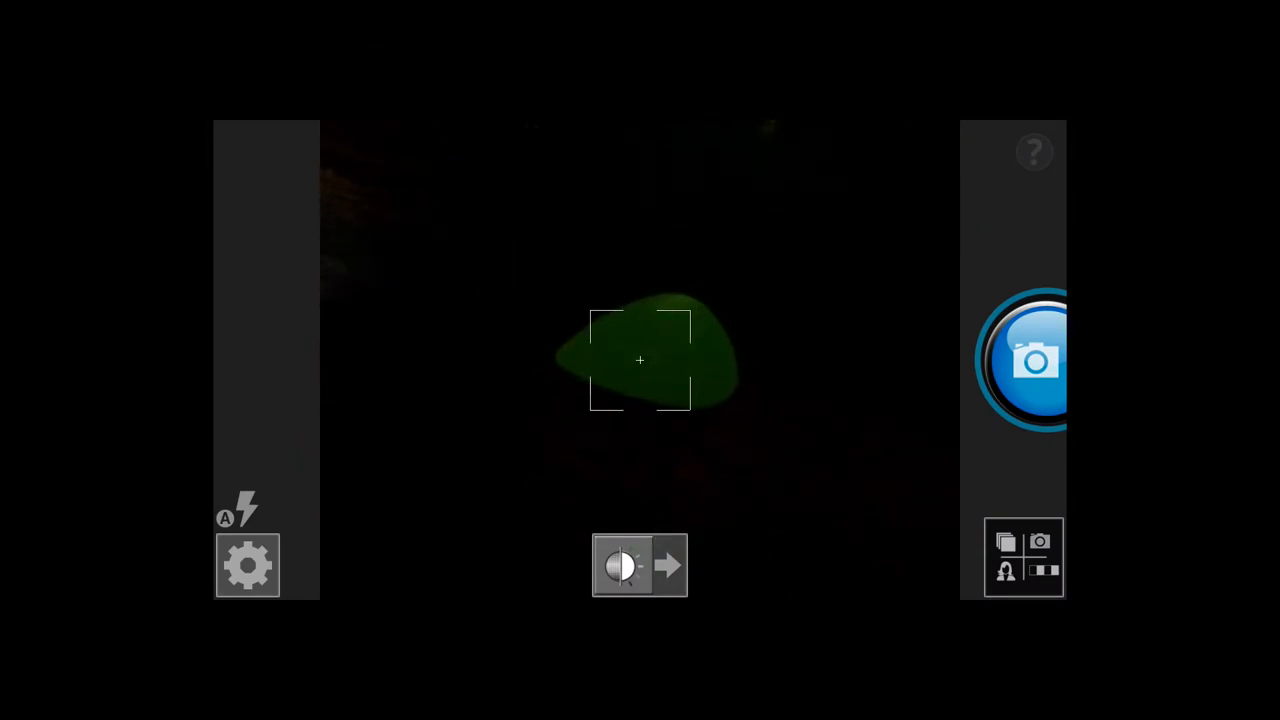
Capture a photo of the green guitar pick with the blue shutter button
{"action": "left_click", "coordinate": [1035, 360]}
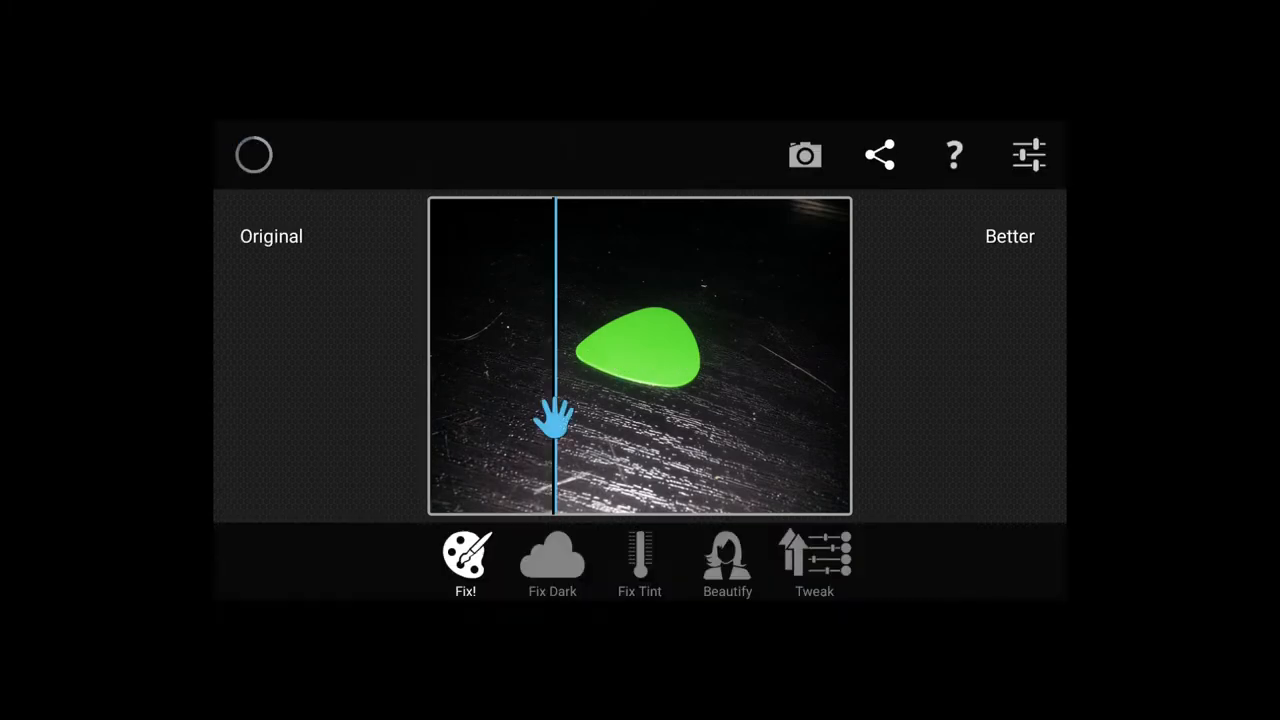
Dismiss the tips and sweep the divider repeatedly, ending on the fully corrected photo
{"action": "left_click", "coordinate": [952, 154]}
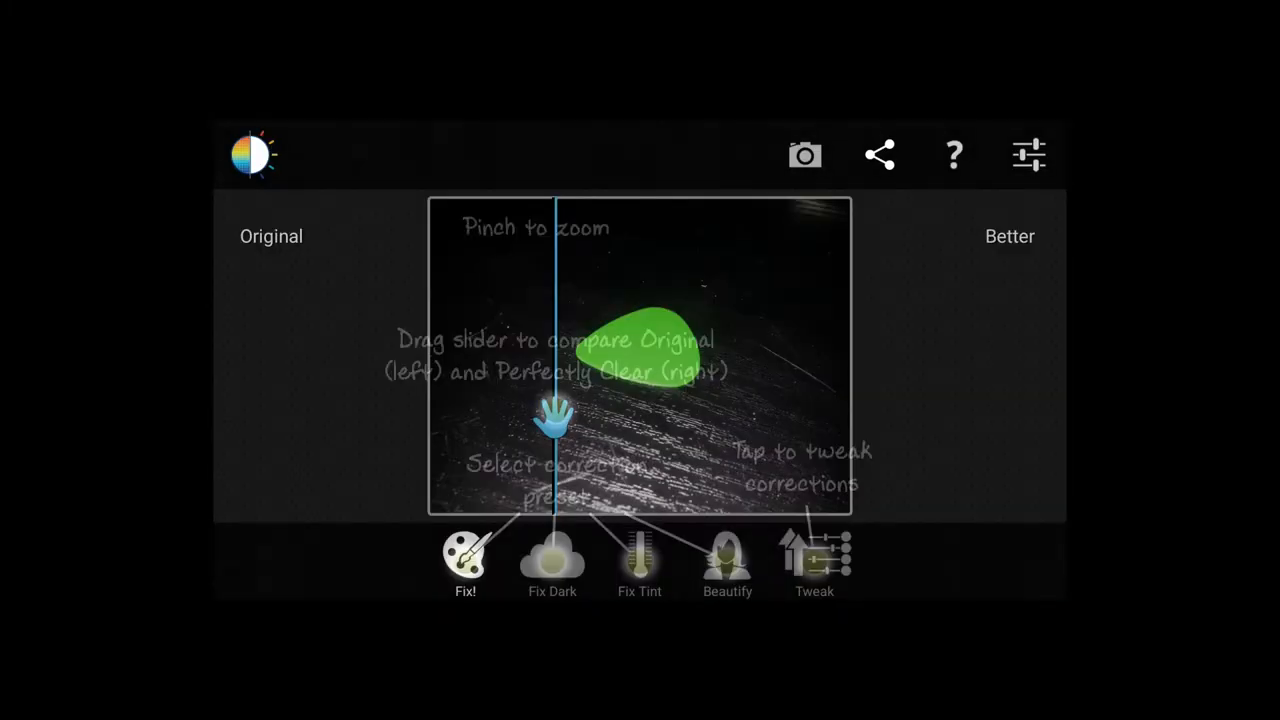
{"action": "left_click_drag", "start_coordinate": [555, 415], "coordinate": [850, 415]}
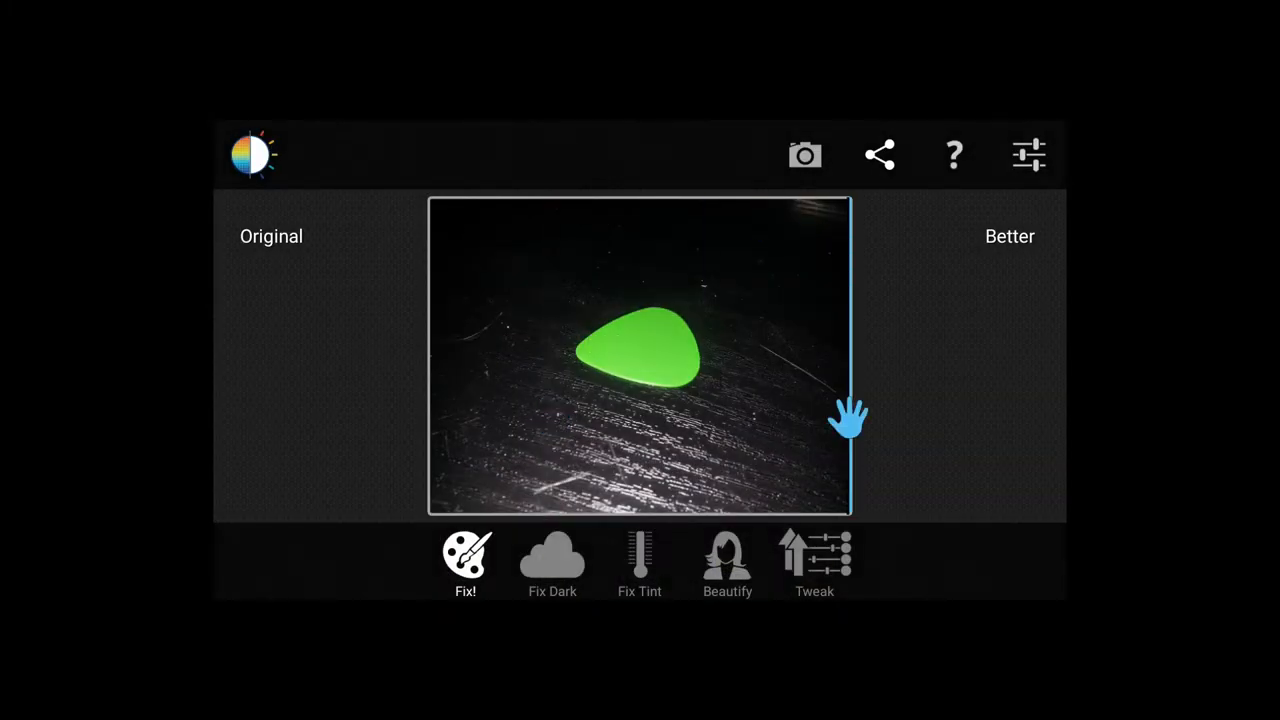
{"action": "left_click_drag", "start_coordinate": [850, 415], "coordinate": [620, 415]}
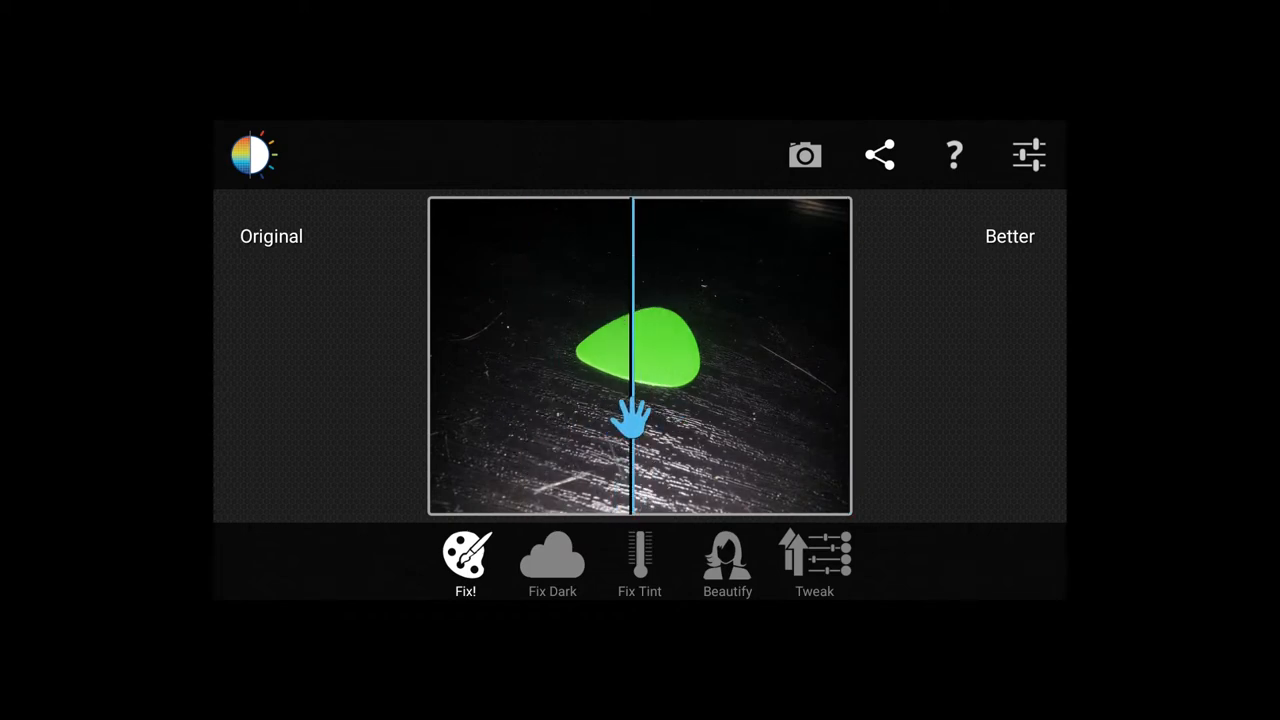
{"action": "left_click_drag", "start_coordinate": [635, 415], "coordinate": [845, 415]}
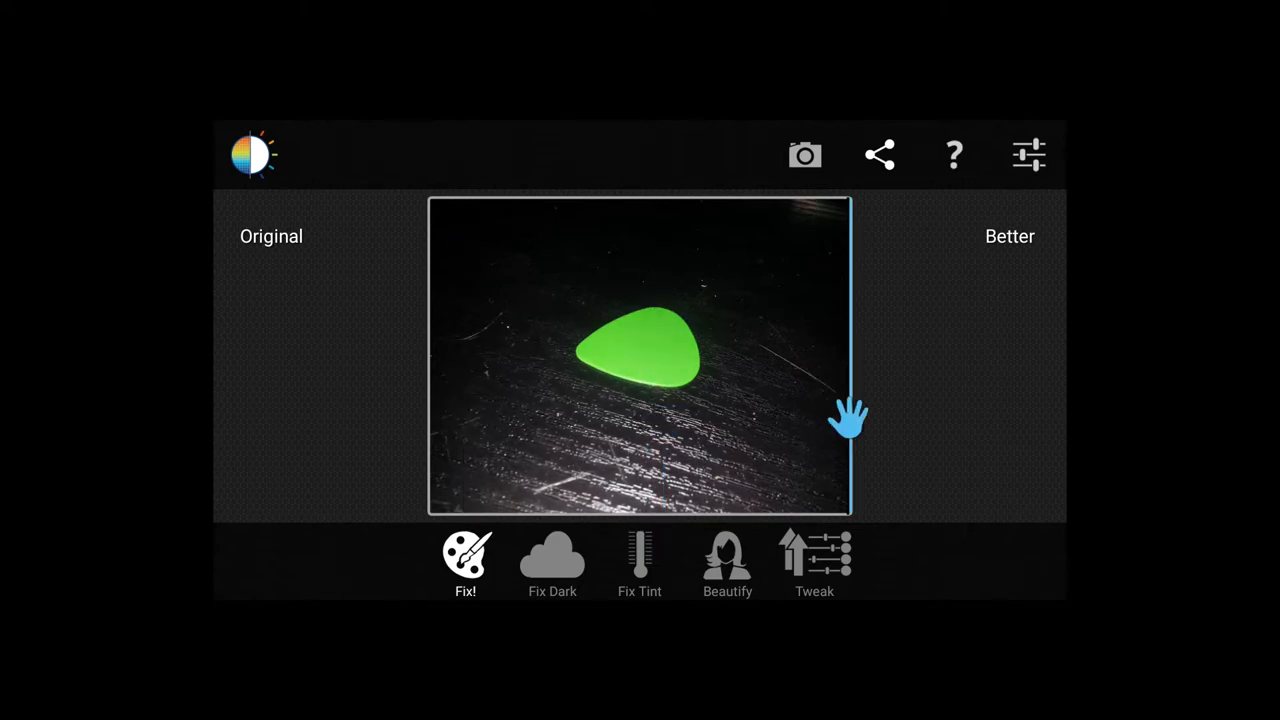
{"action": "left_click_drag", "start_coordinate": [850, 418], "coordinate": [720, 418]}
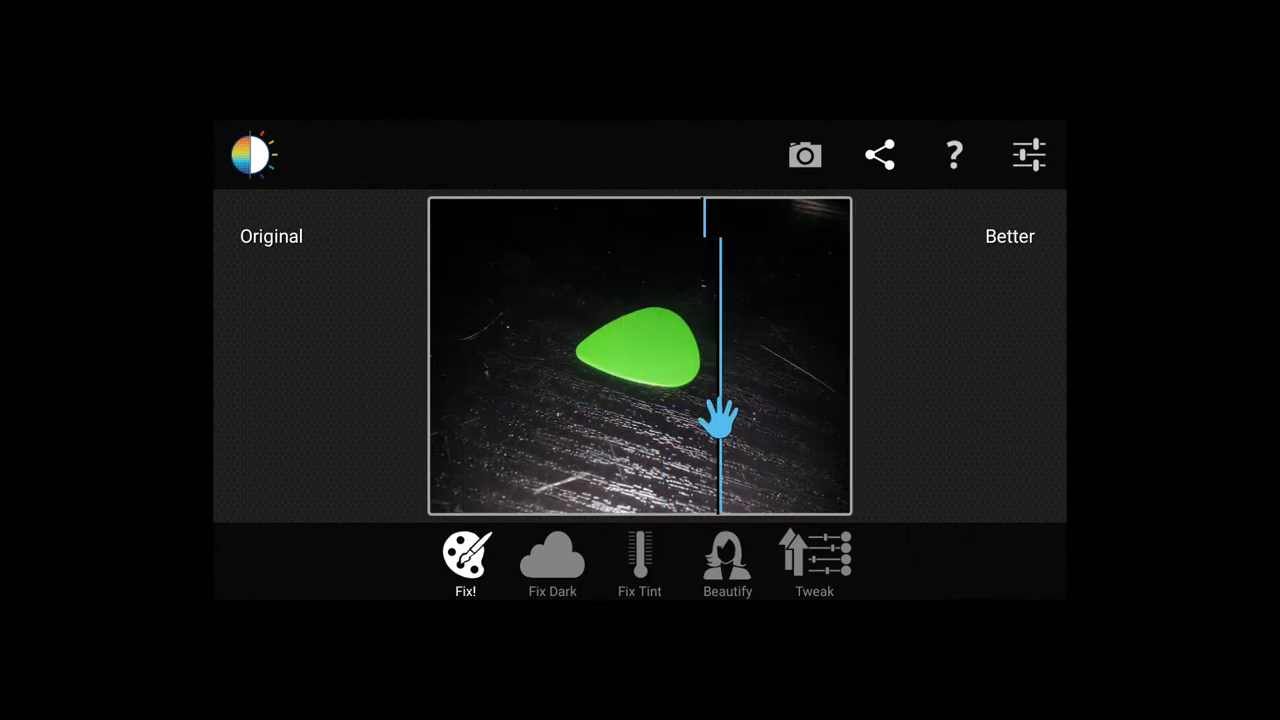
{"action": "left_click_drag", "start_coordinate": [705, 420], "coordinate": [540, 420]}
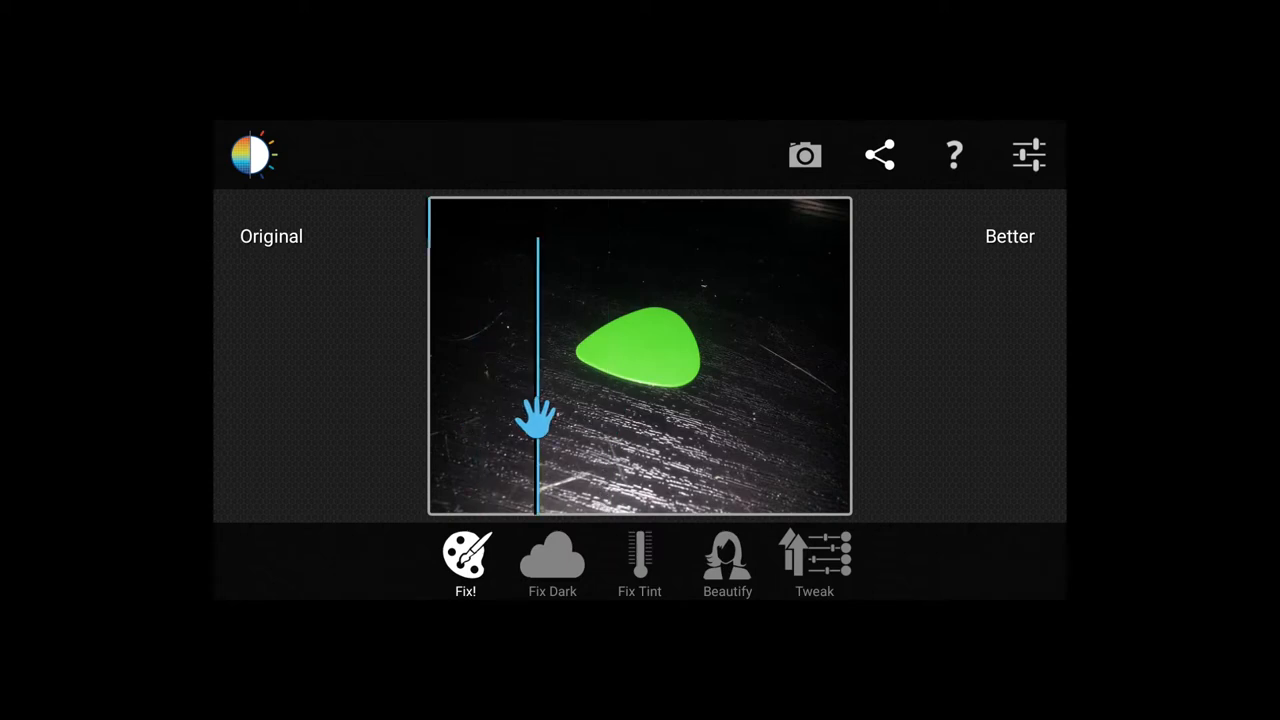
{"action": "left_click_drag", "start_coordinate": [540, 420], "coordinate": [428, 420]}
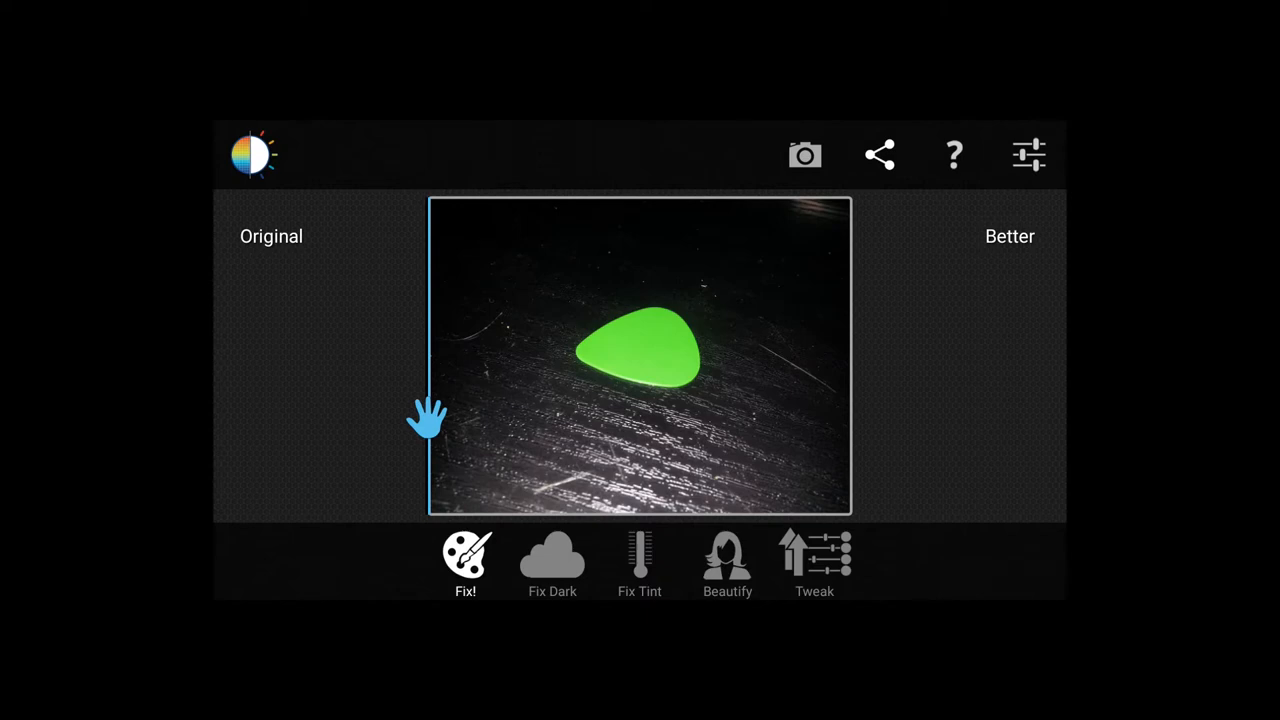
Try the Fix Dark and Fix Tint presets, finishing on Beautify
{"action": "left_click", "coordinate": [552, 560]}
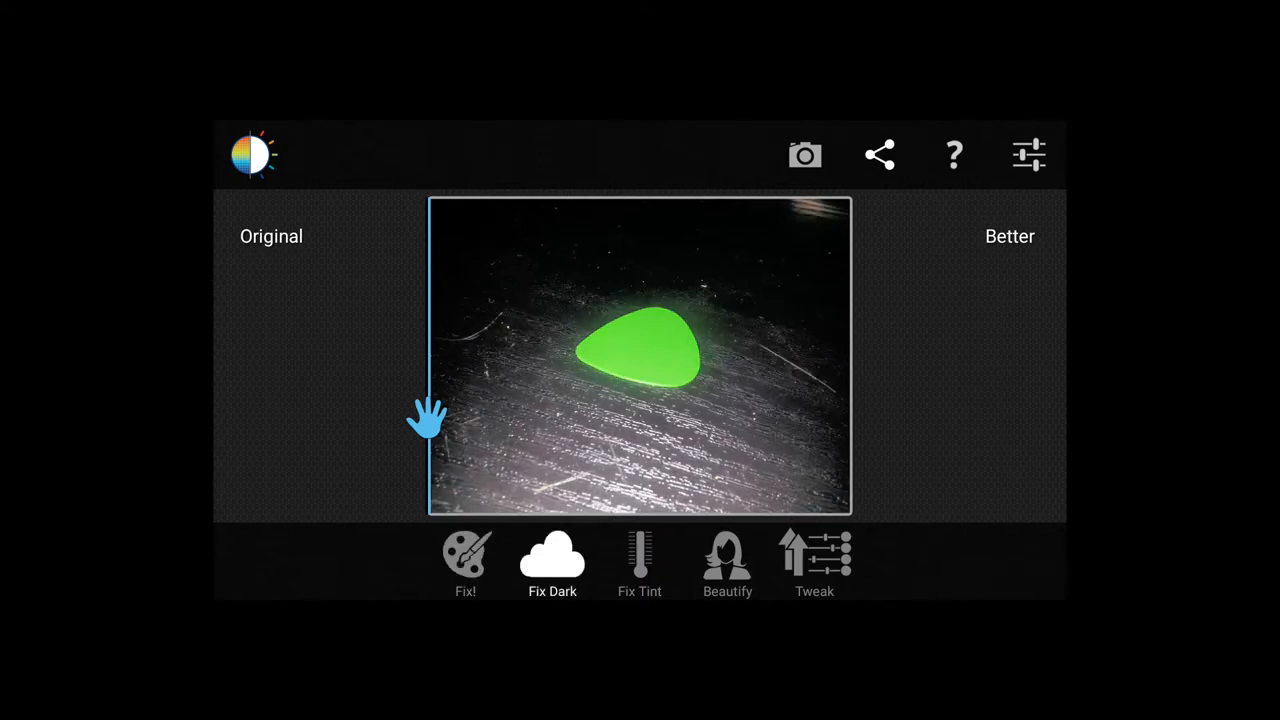
{"action": "left_click", "coordinate": [639, 563]}
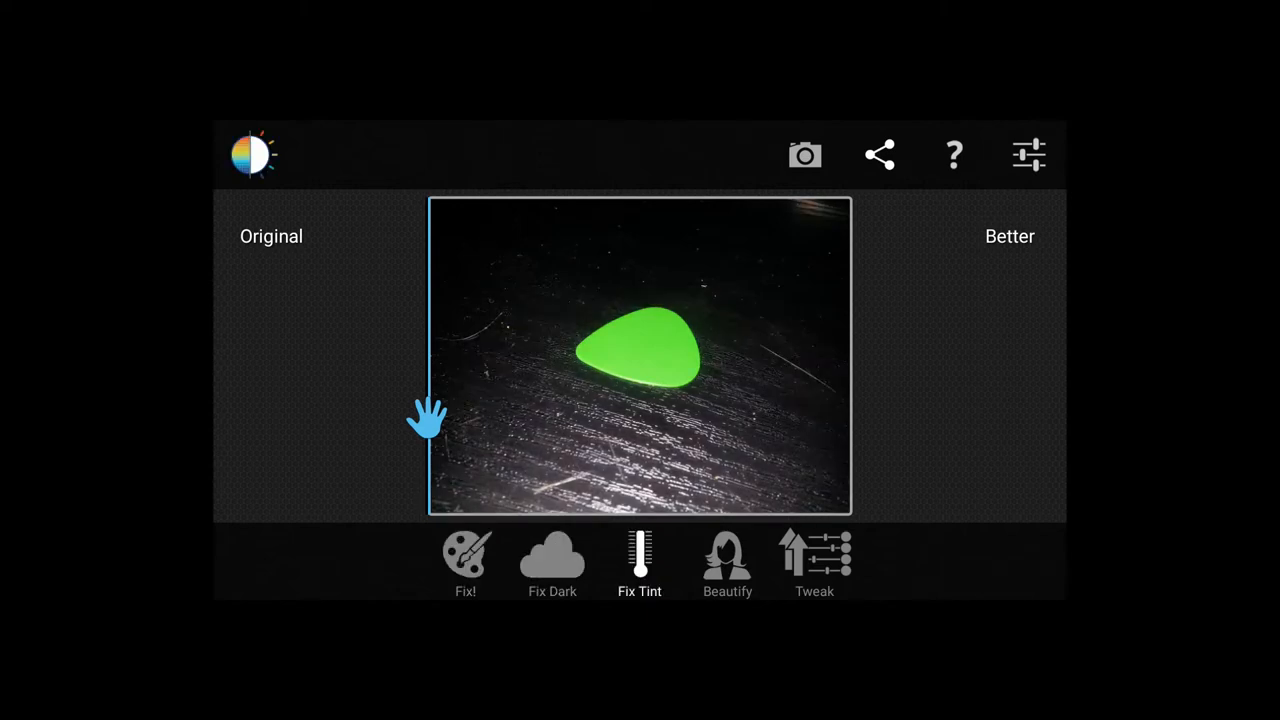
{"action": "left_click", "coordinate": [552, 560]}
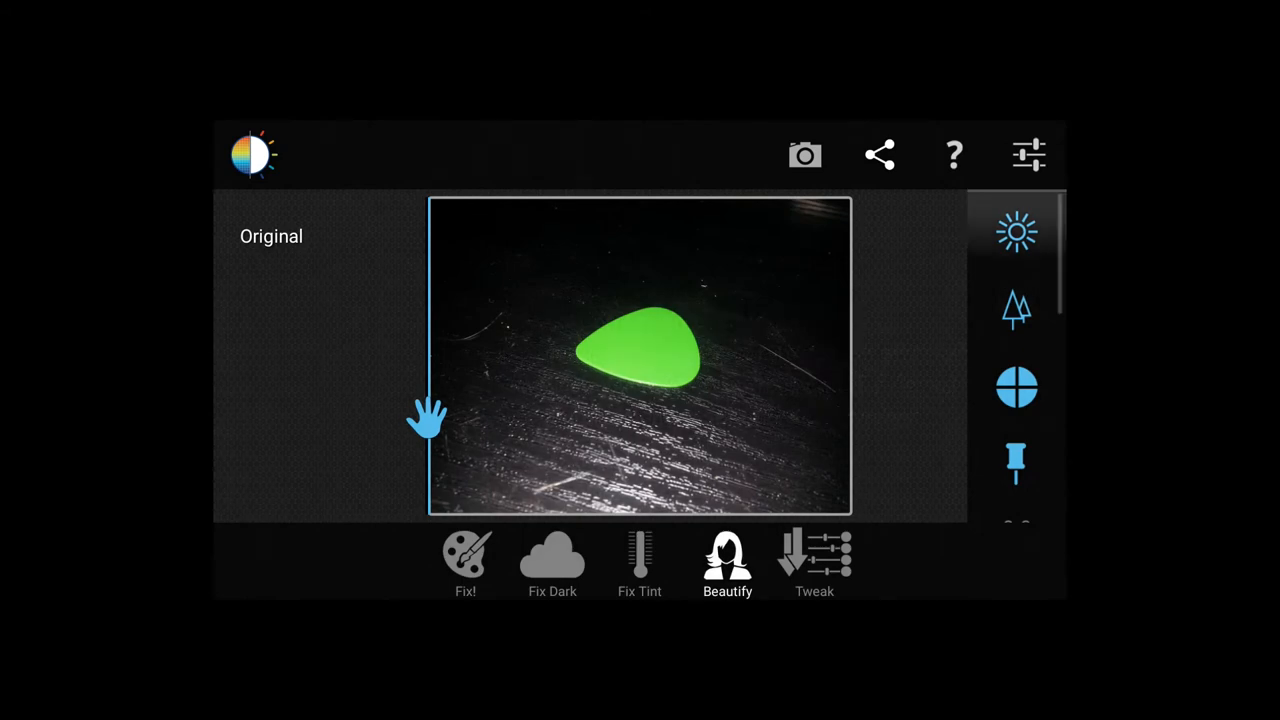
Raise the Exposure and Vibrancy sliders on the pick photo
{"action": "left_click", "coordinate": [1016, 232]}
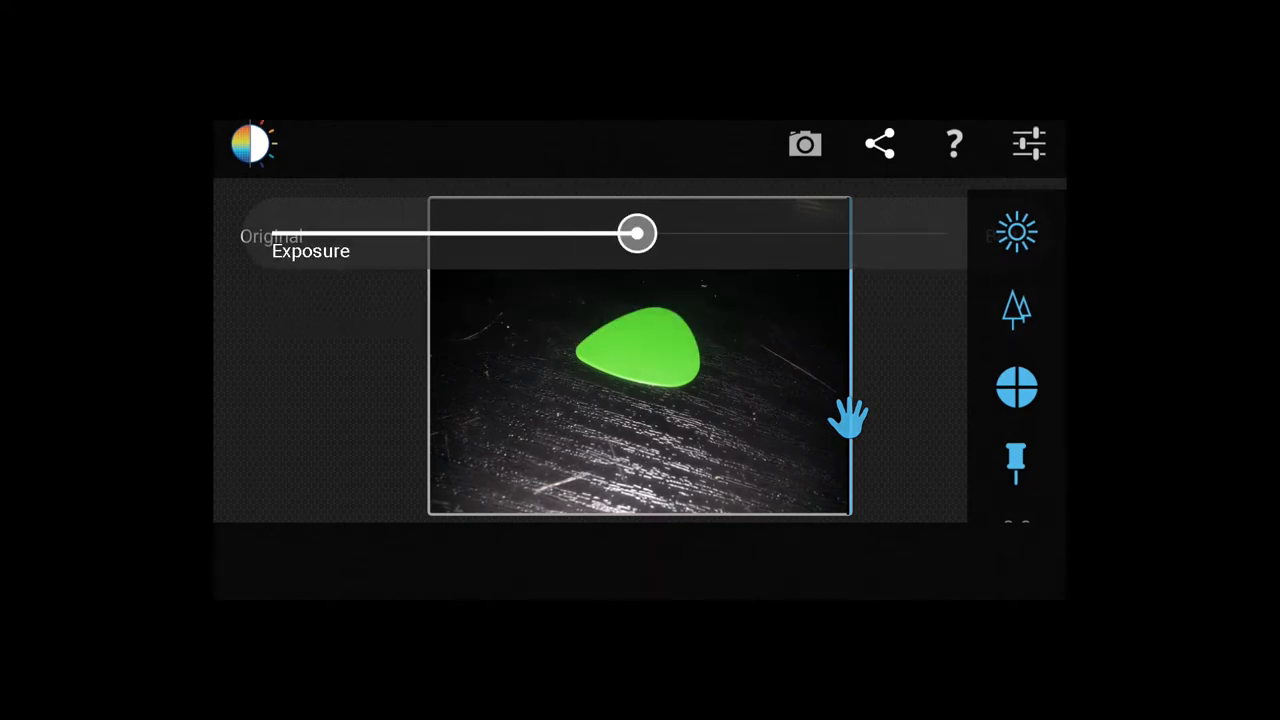
{"action": "left_click_drag", "start_coordinate": [638, 234], "coordinate": [947, 234]}
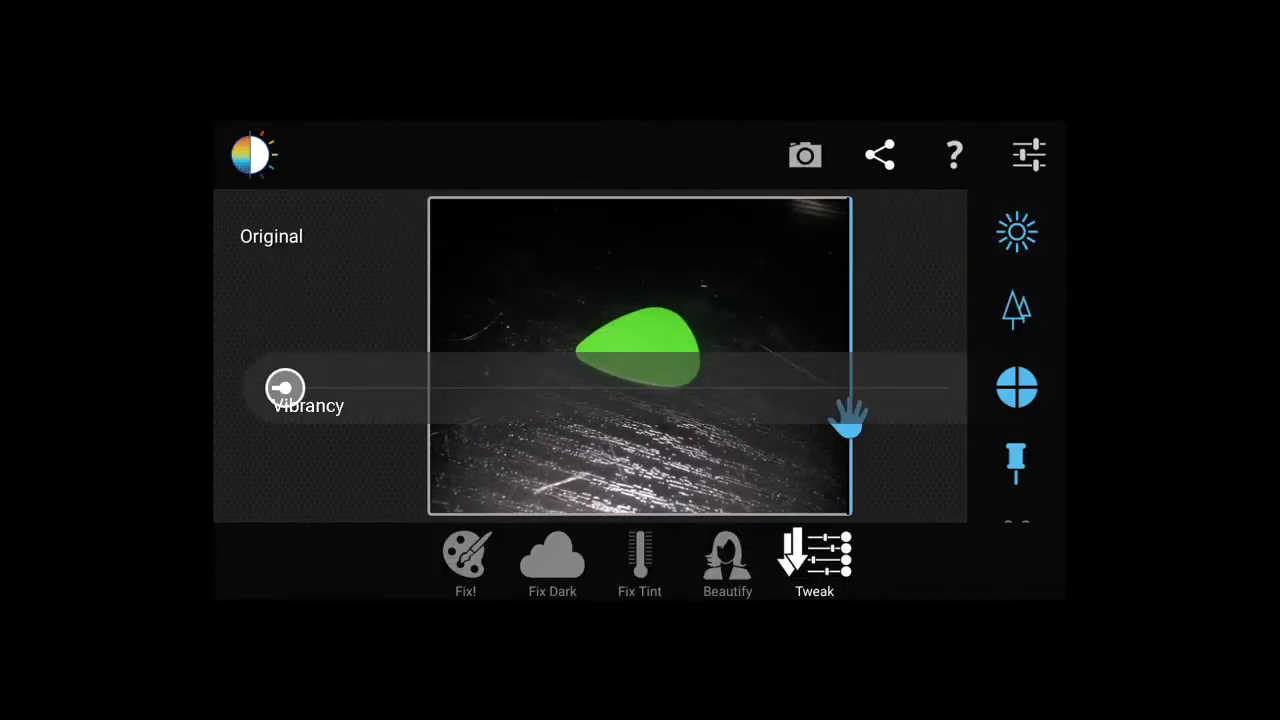
{"action": "left_click_drag", "start_coordinate": [285, 388], "coordinate": [945, 388]}
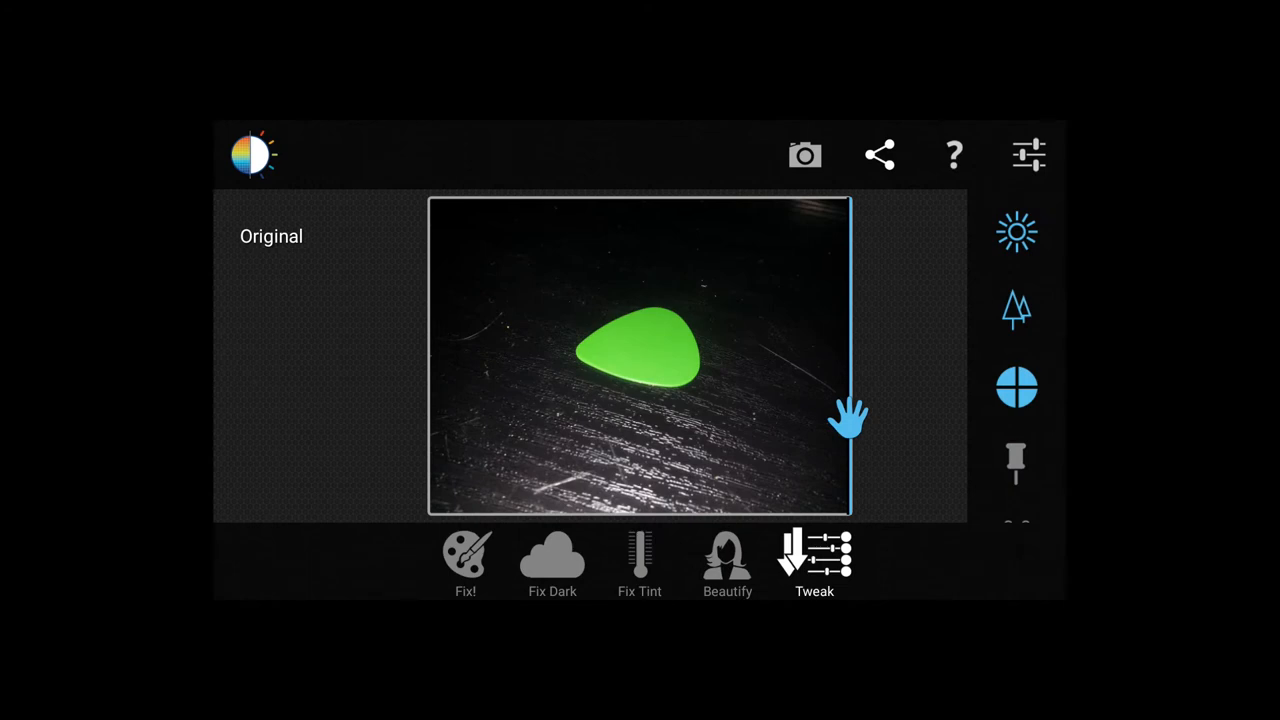
Set Sharpen to 38% and Tint to 43%, then raise and lower Eye Enhance
{"action": "left_click", "coordinate": [814, 555]}
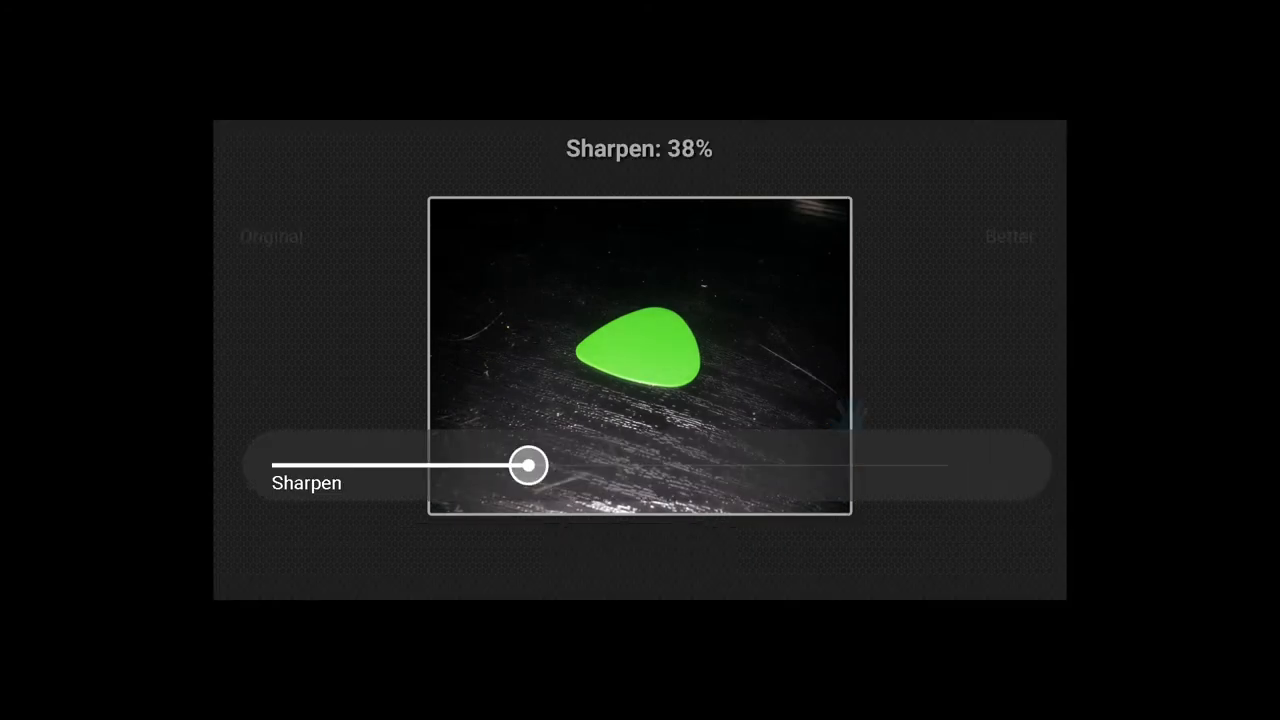
{"action": "left_click_drag", "start_coordinate": [528, 464], "coordinate": [947, 464]}
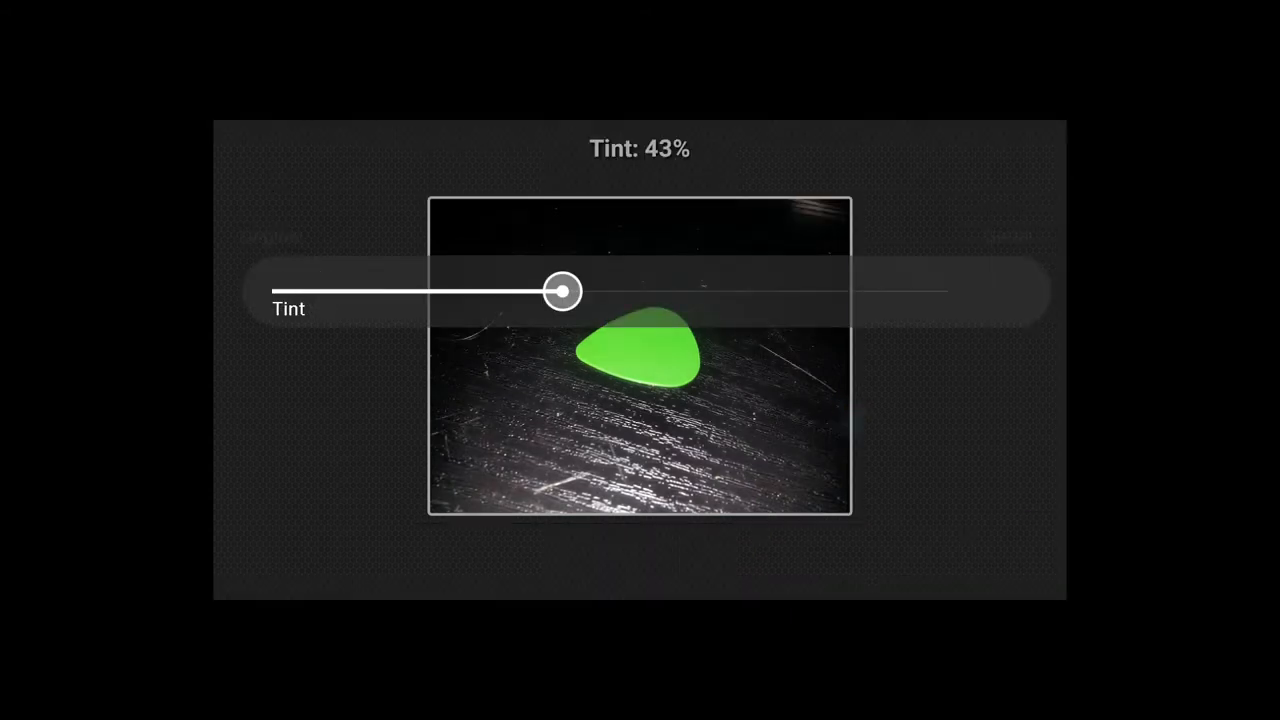
{"action": "left_click_drag", "start_coordinate": [562, 291], "coordinate": [945, 291]}
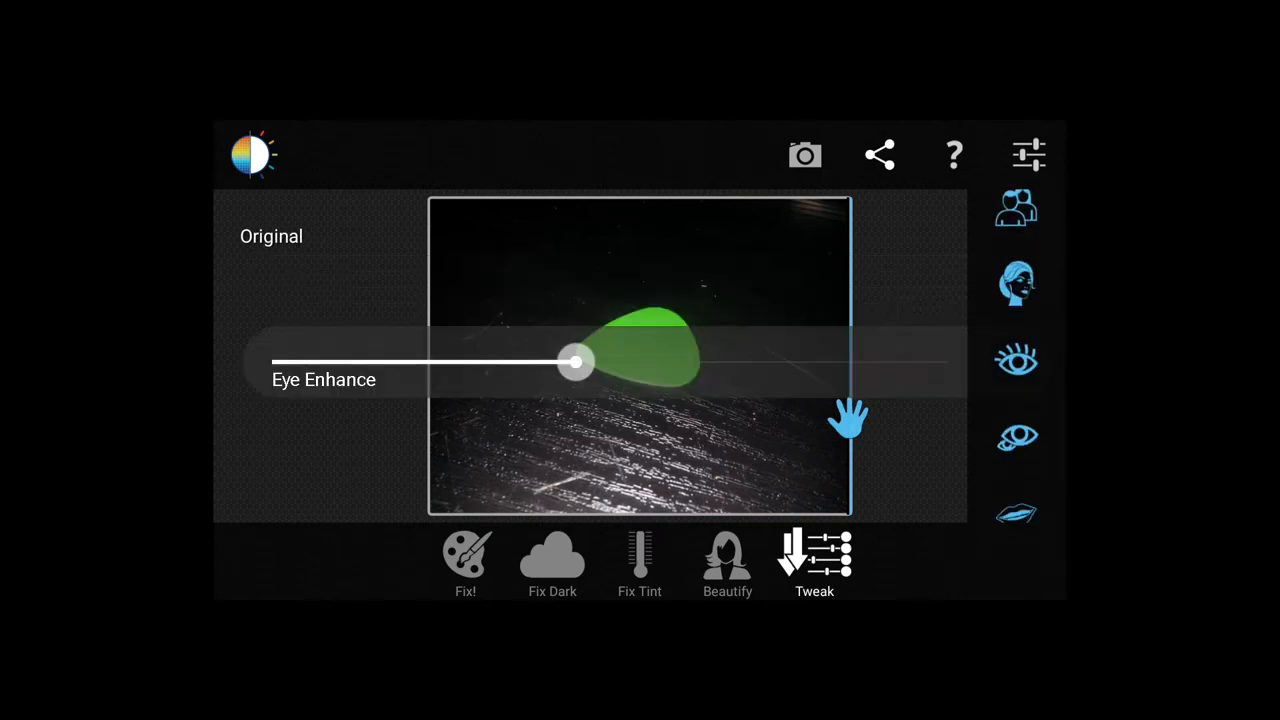
{"action": "left_click_drag", "start_coordinate": [575, 362], "coordinate": [873, 362]}
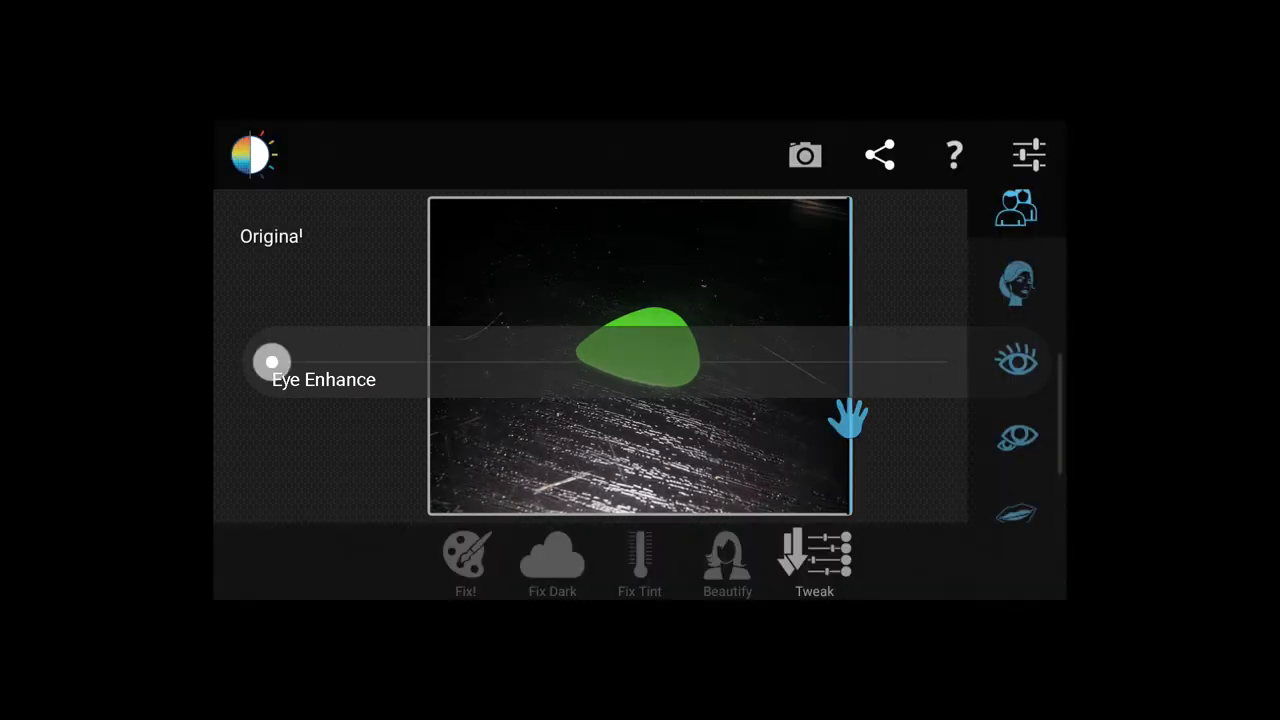
{"action": "left_click_drag", "start_coordinate": [272, 362], "coordinate": [812, 362]}
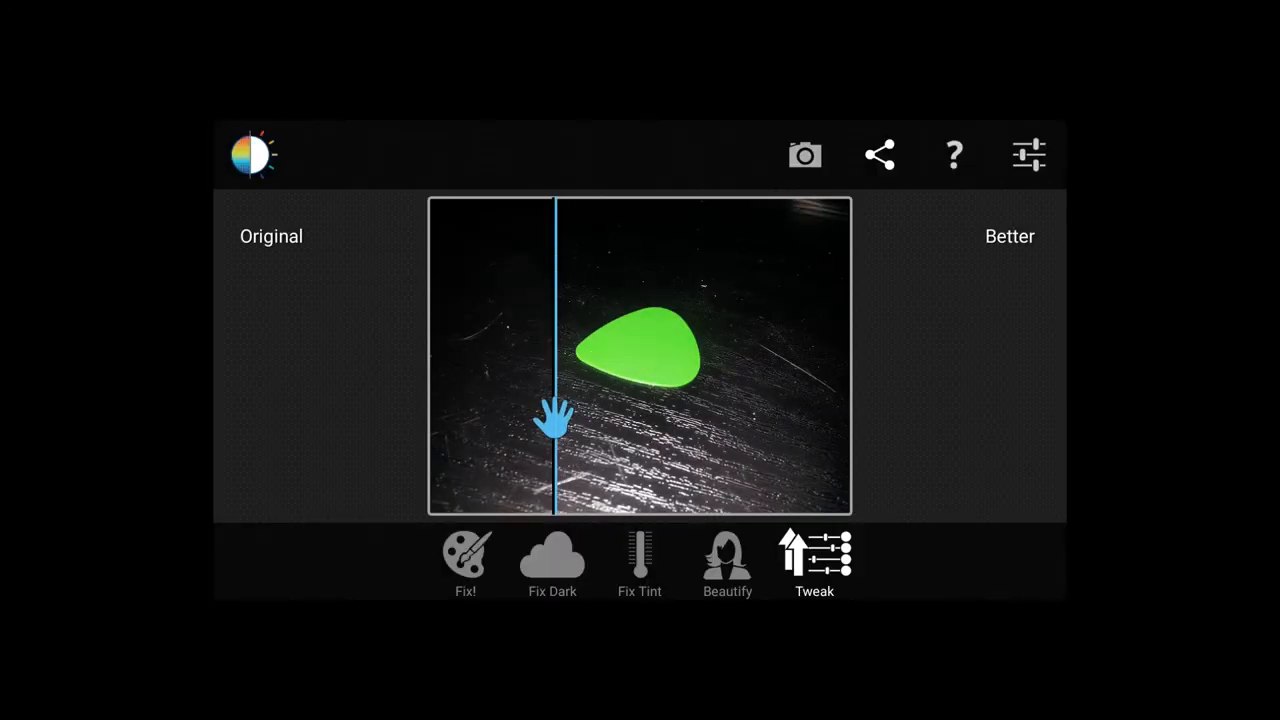
{"action": "left_click", "coordinate": [1029, 154]}
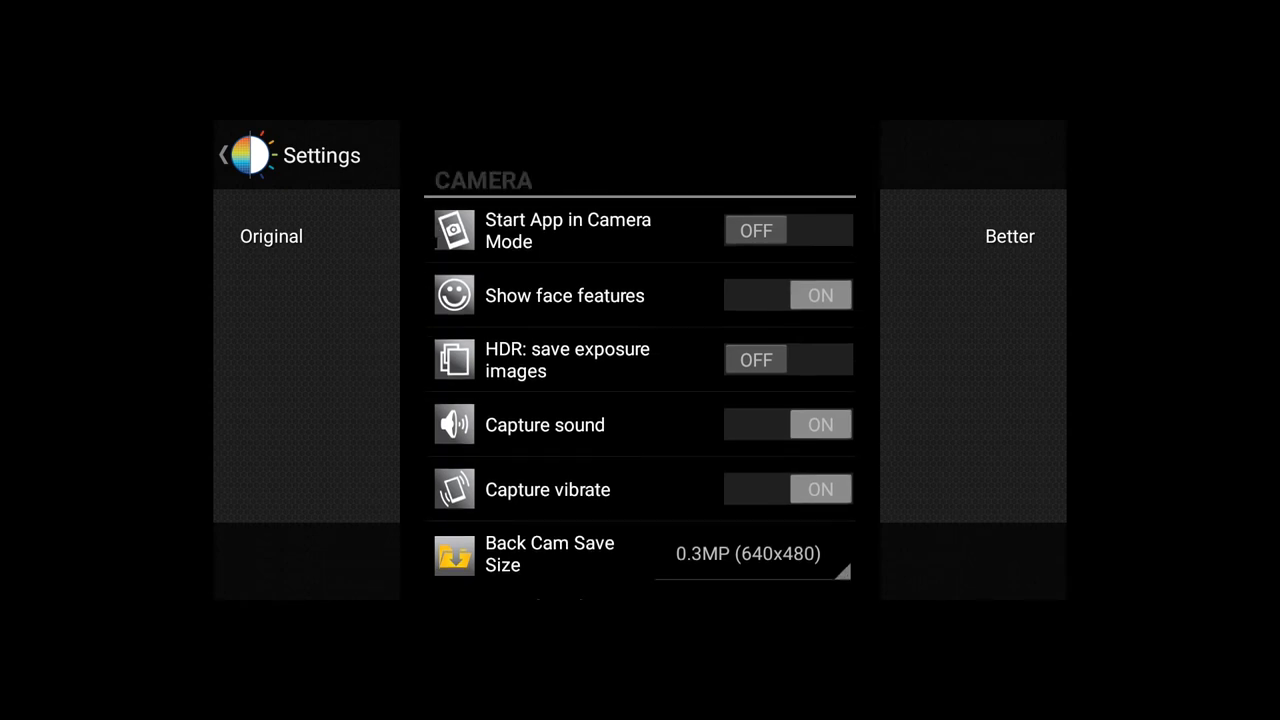
{"action": "scroll", "scroll_direction": "down", "scroll_amount": 3}
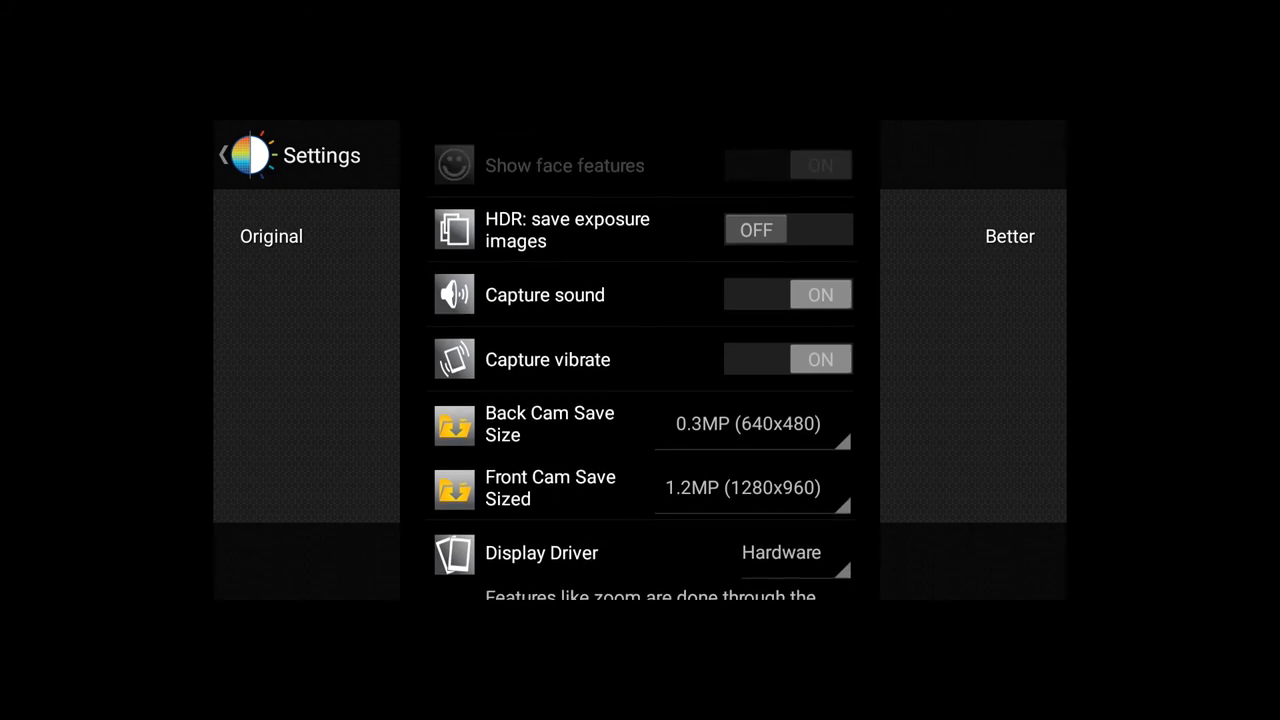
{"action": "scroll", "scroll_direction": "down", "scroll_amount": 3}
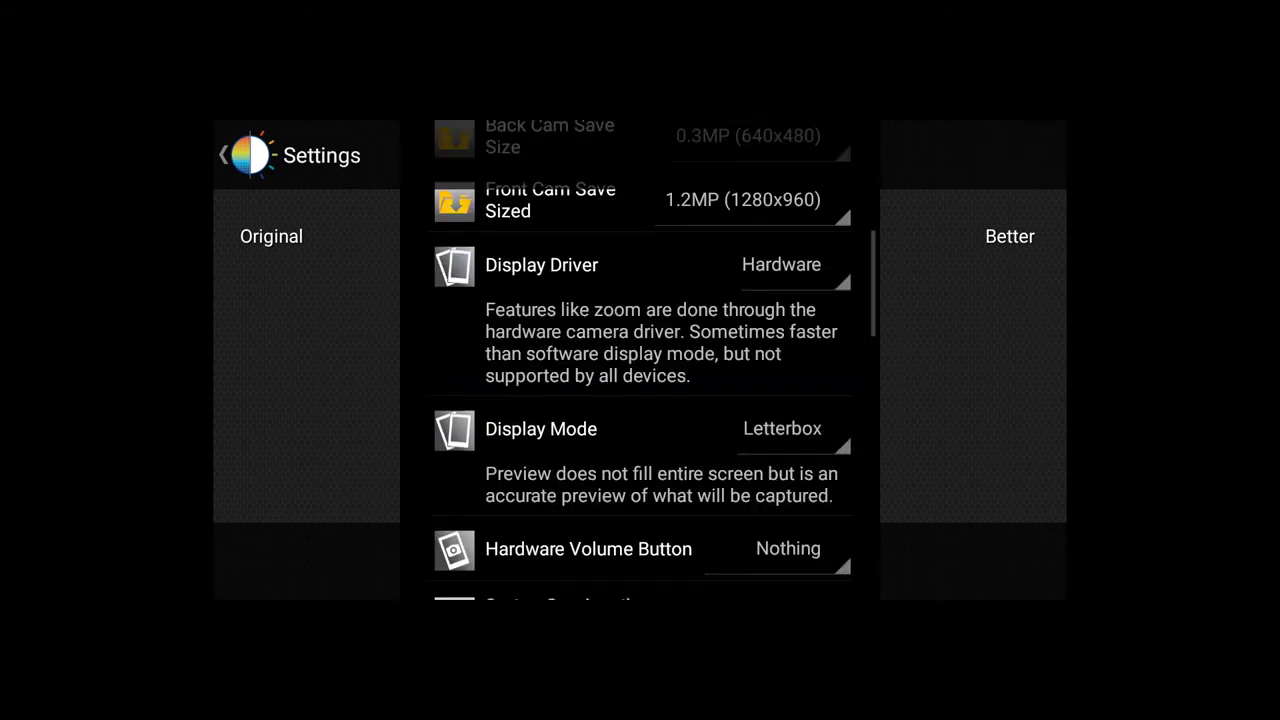
{"action": "scroll", "scroll_direction": "down", "scroll_amount": 3}
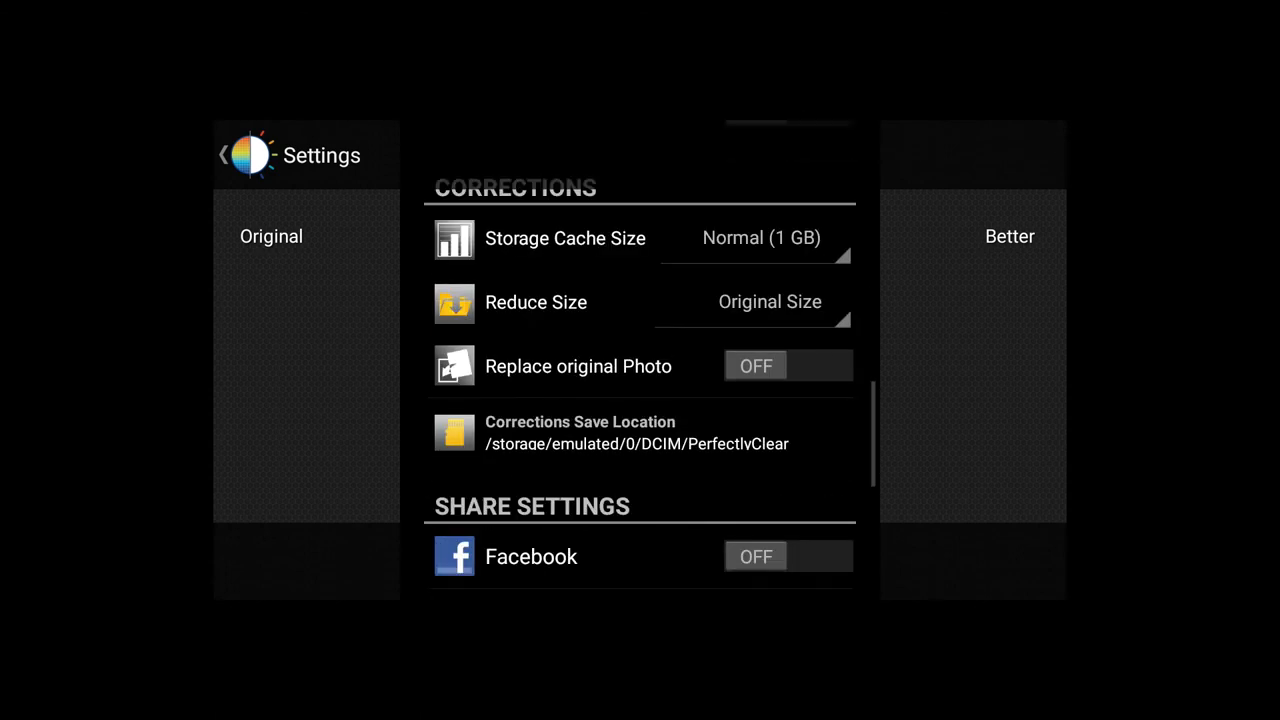
{"action": "scroll", "scroll_direction": "down", "scroll_amount": 3}
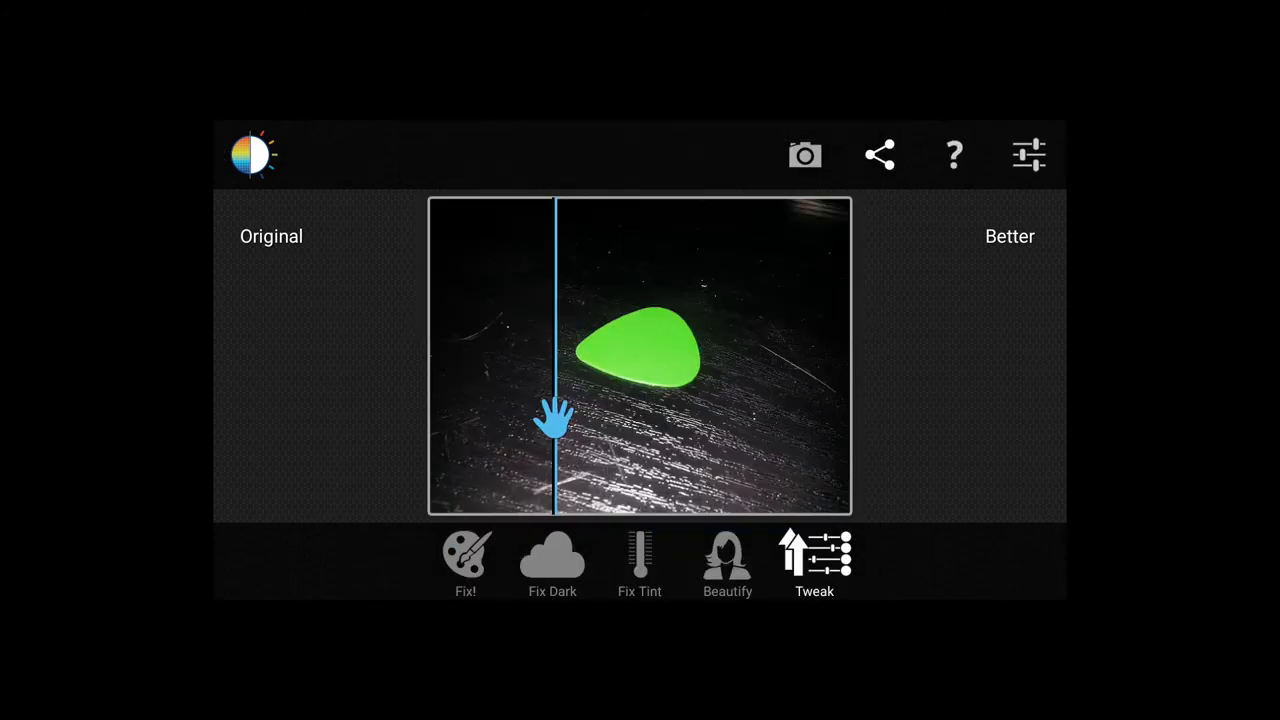
Slide the divider to show the corrected photo in full and bring up the Tweak tools
{"action": "left_click_drag", "start_coordinate": [555, 420], "coordinate": [430, 420]}
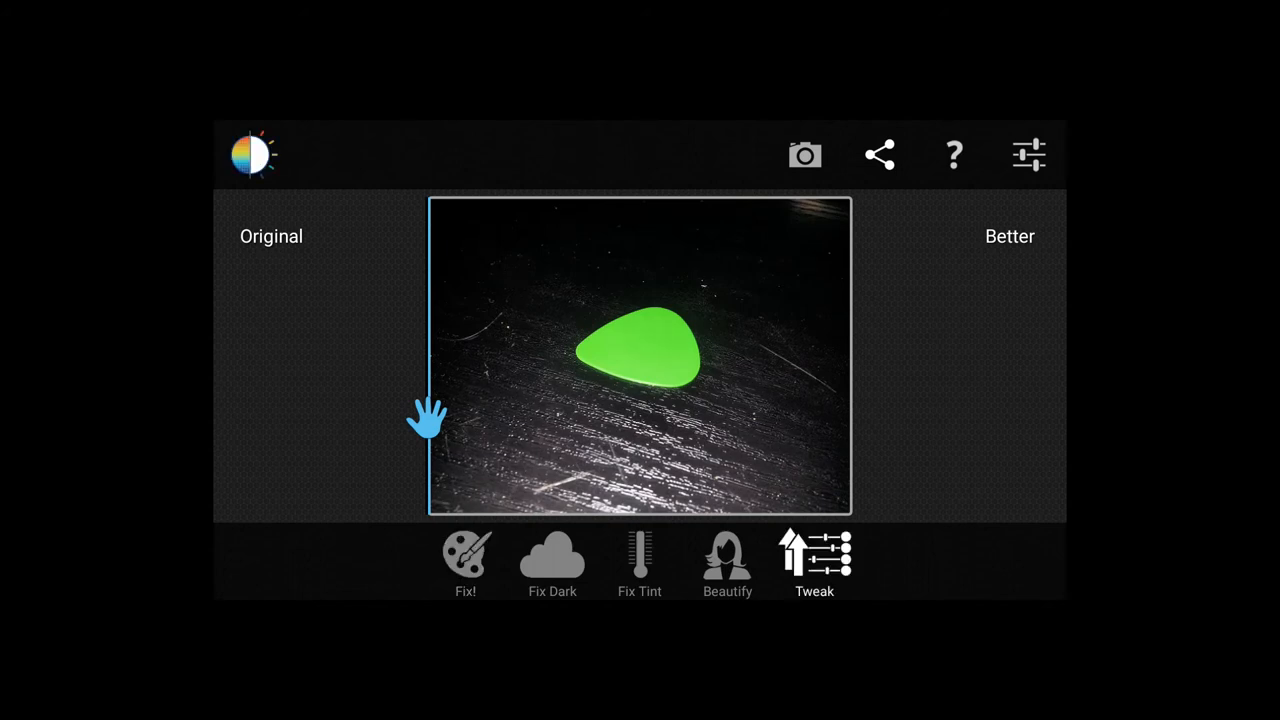
{"action": "left_click", "coordinate": [465, 560]}
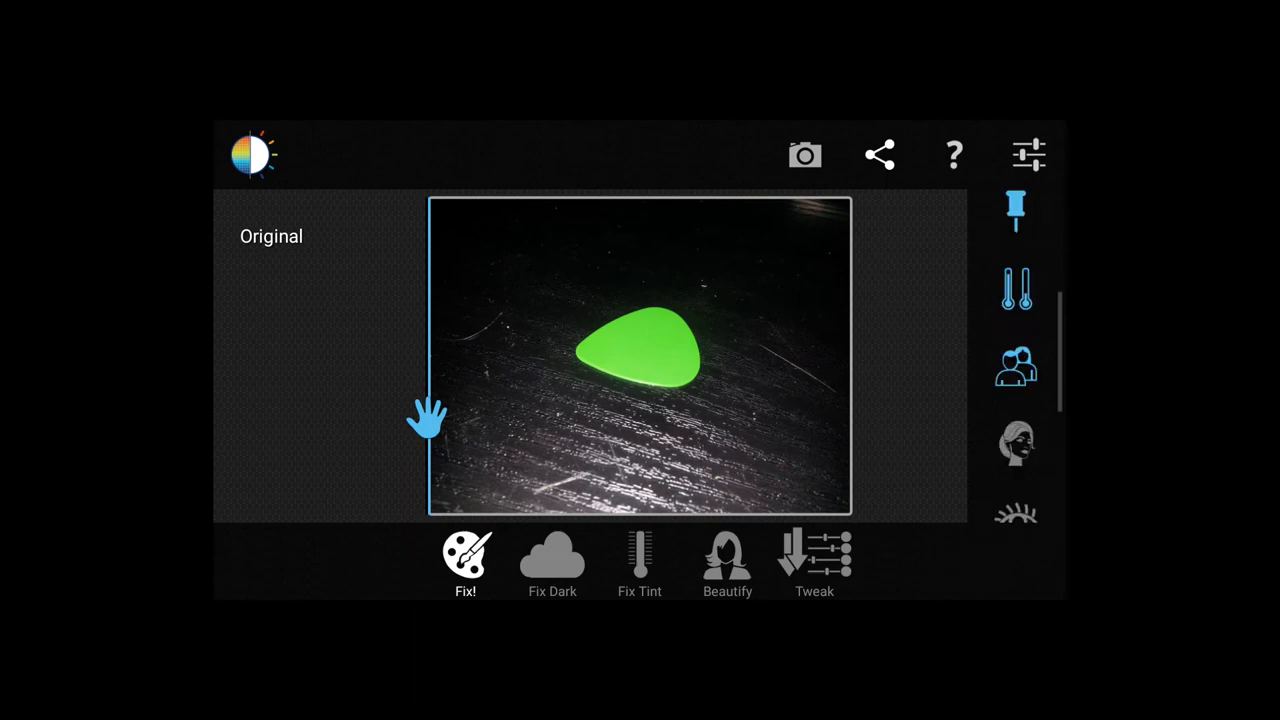
Raise the Tint slider with the thermometer tool, then bring up the Share app list
{"action": "left_click", "coordinate": [814, 560]}
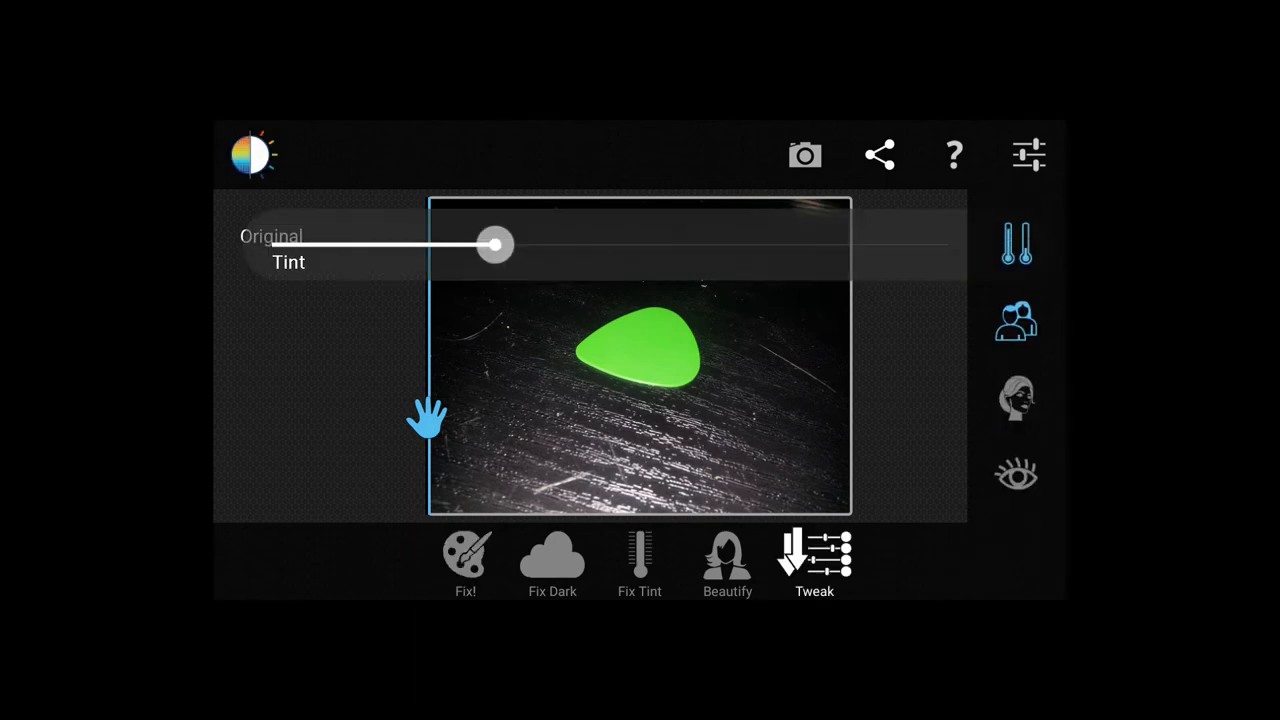
{"action": "left_click_drag", "start_coordinate": [495, 245], "coordinate": [945, 245]}
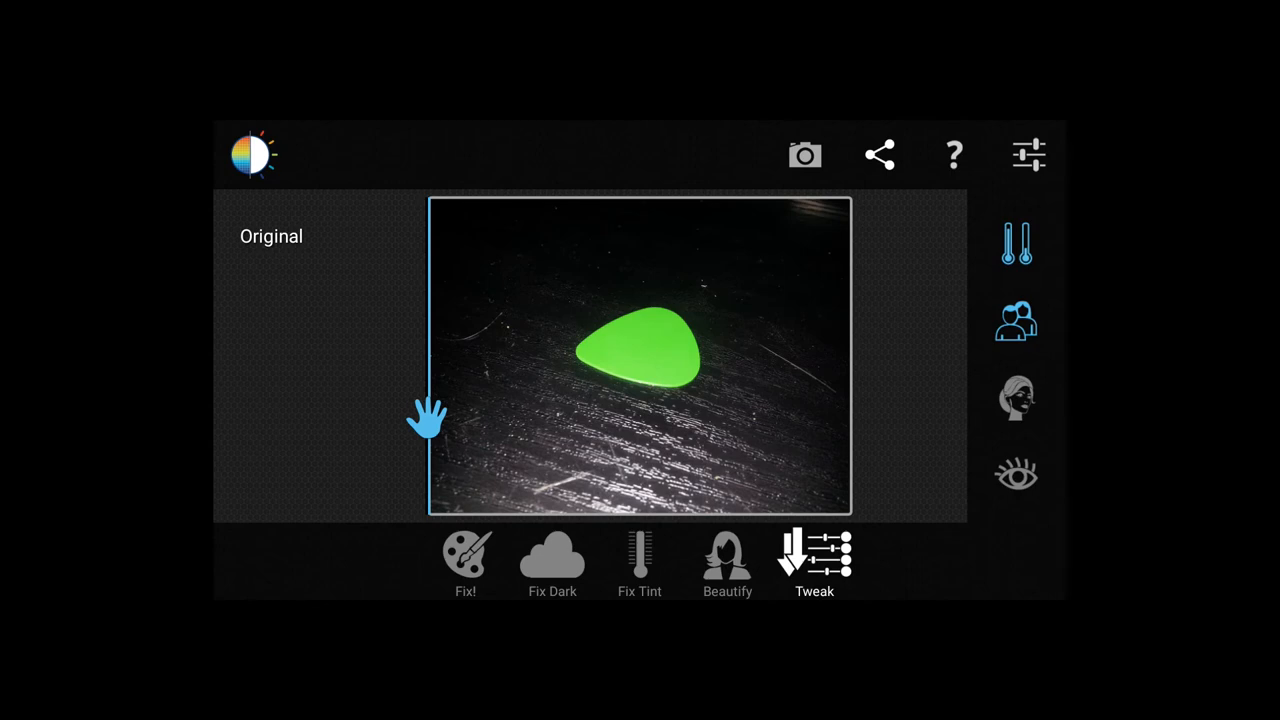
{"action": "left_click", "coordinate": [879, 154]}
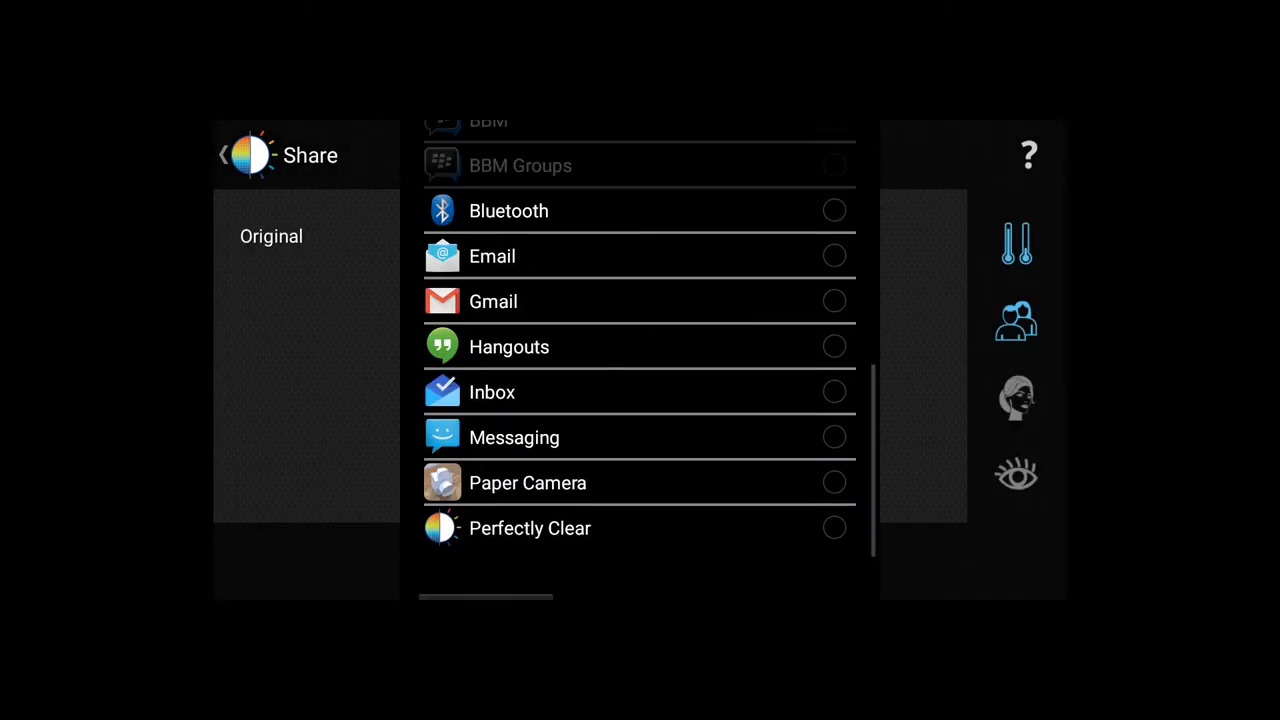
Scroll to the bottom of the Share list and go back to the photo editor
{"action": "scroll", "scroll_direction": "down", "scroll_amount": 3}
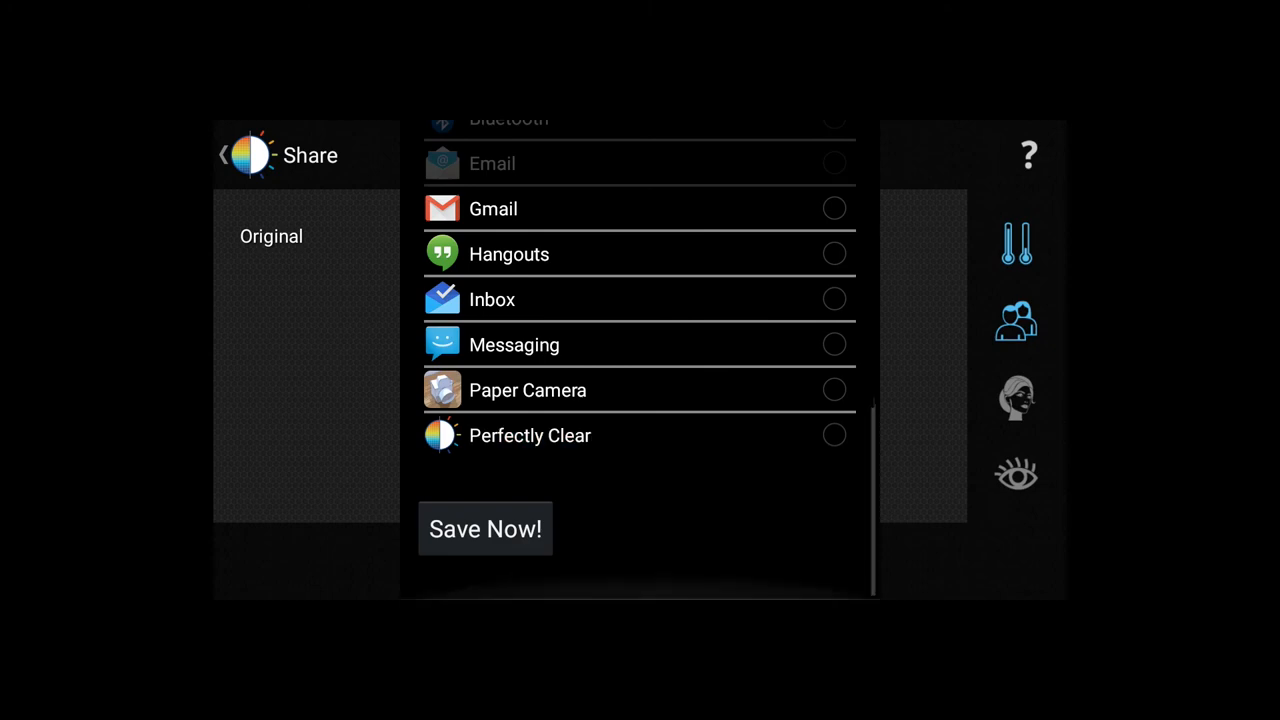
{"action": "left_click", "coordinate": [223, 155]}
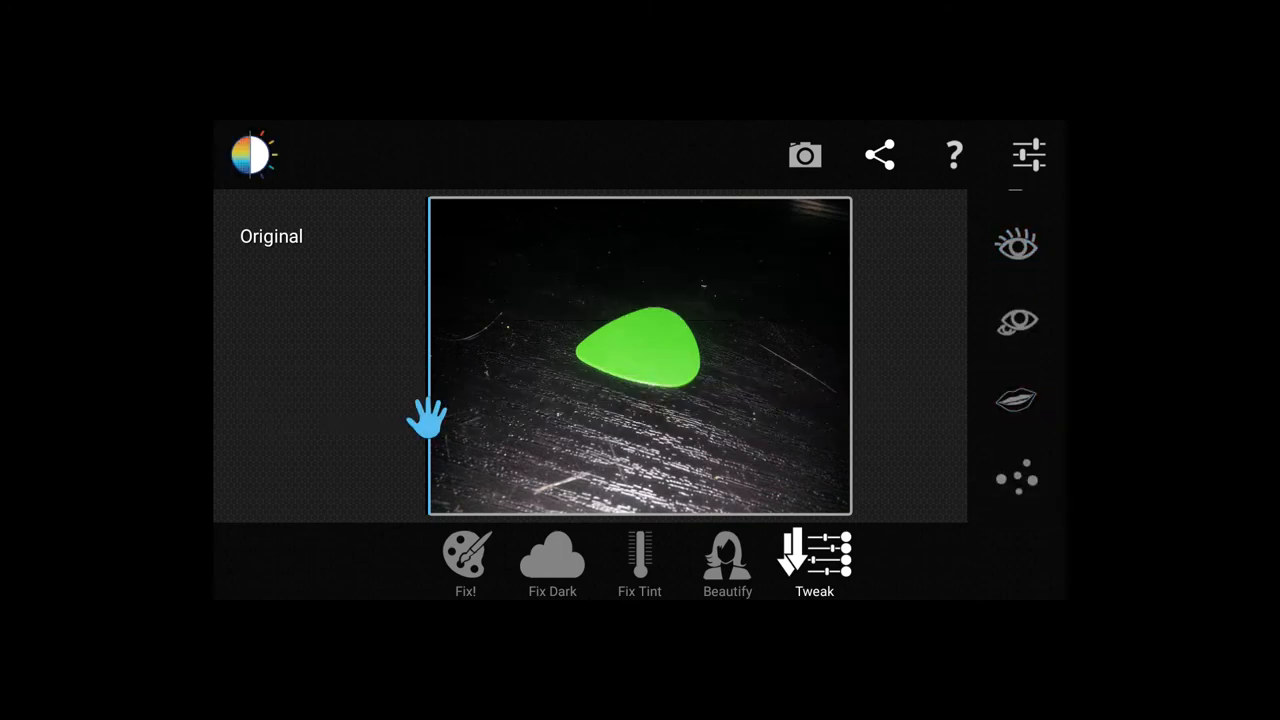
Set teeth Whitening to 22% and sweep the comparison divider across the photo
{"action": "left_click", "coordinate": [1016, 400]}
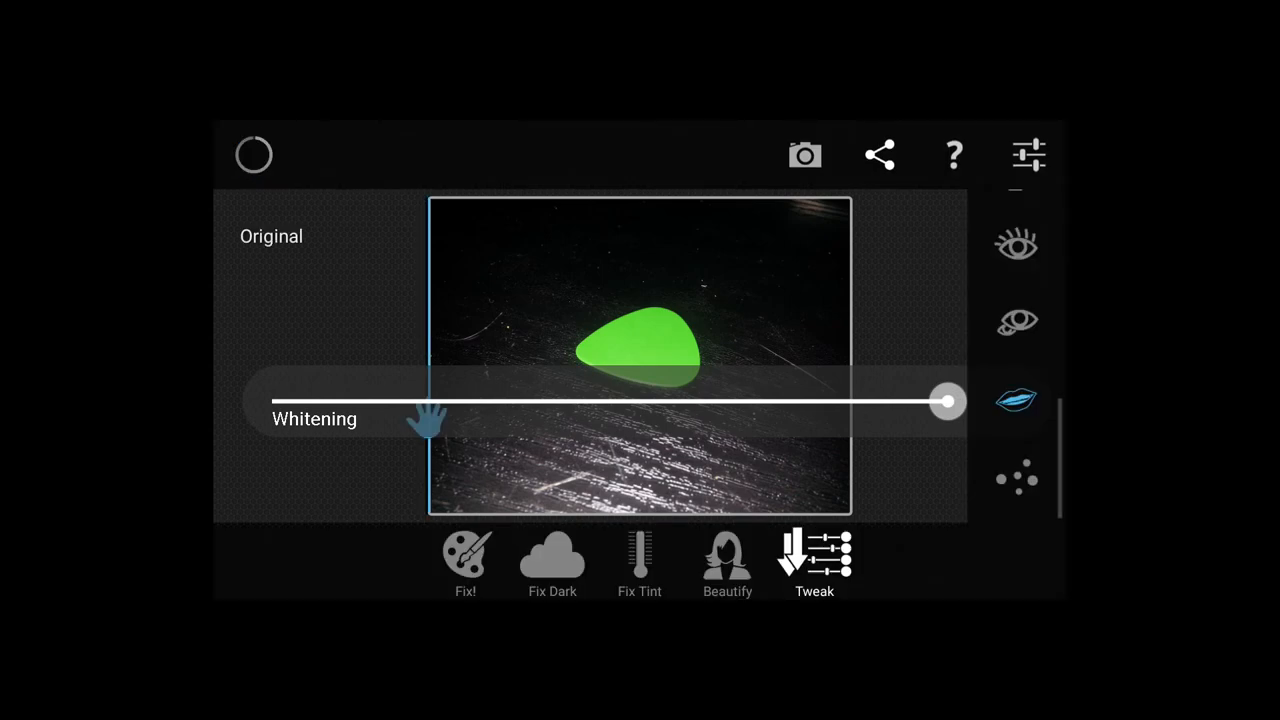
{"action": "left_click_drag", "start_coordinate": [945, 401], "coordinate": [418, 401]}
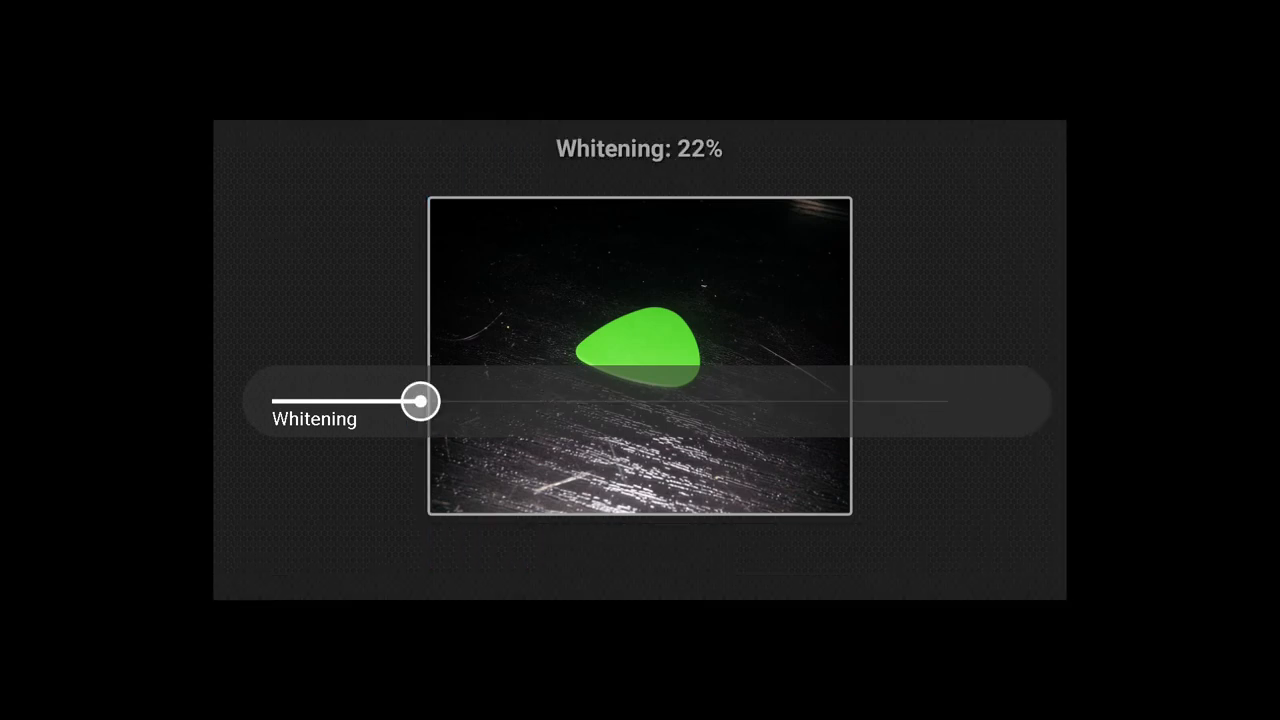
{"action": "left_click_drag", "start_coordinate": [418, 401], "coordinate": [272, 401]}
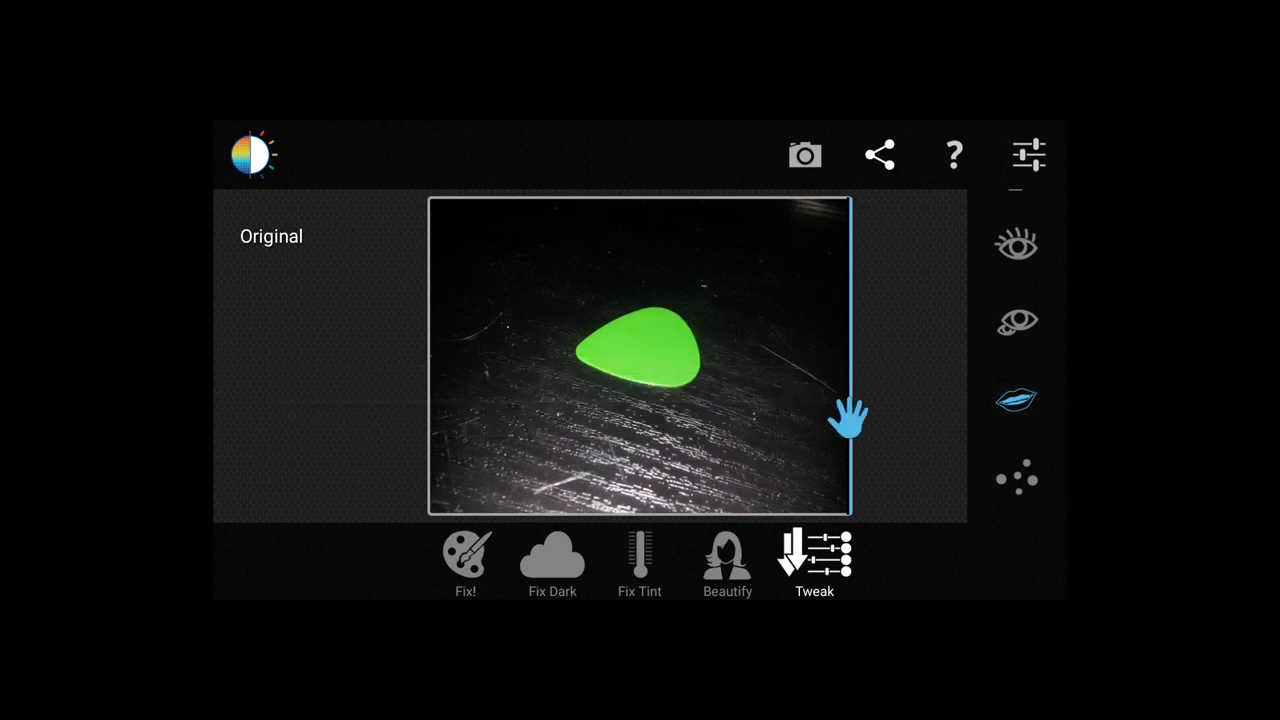
{"action": "left_click_drag", "start_coordinate": [850, 415], "coordinate": [640, 415]}
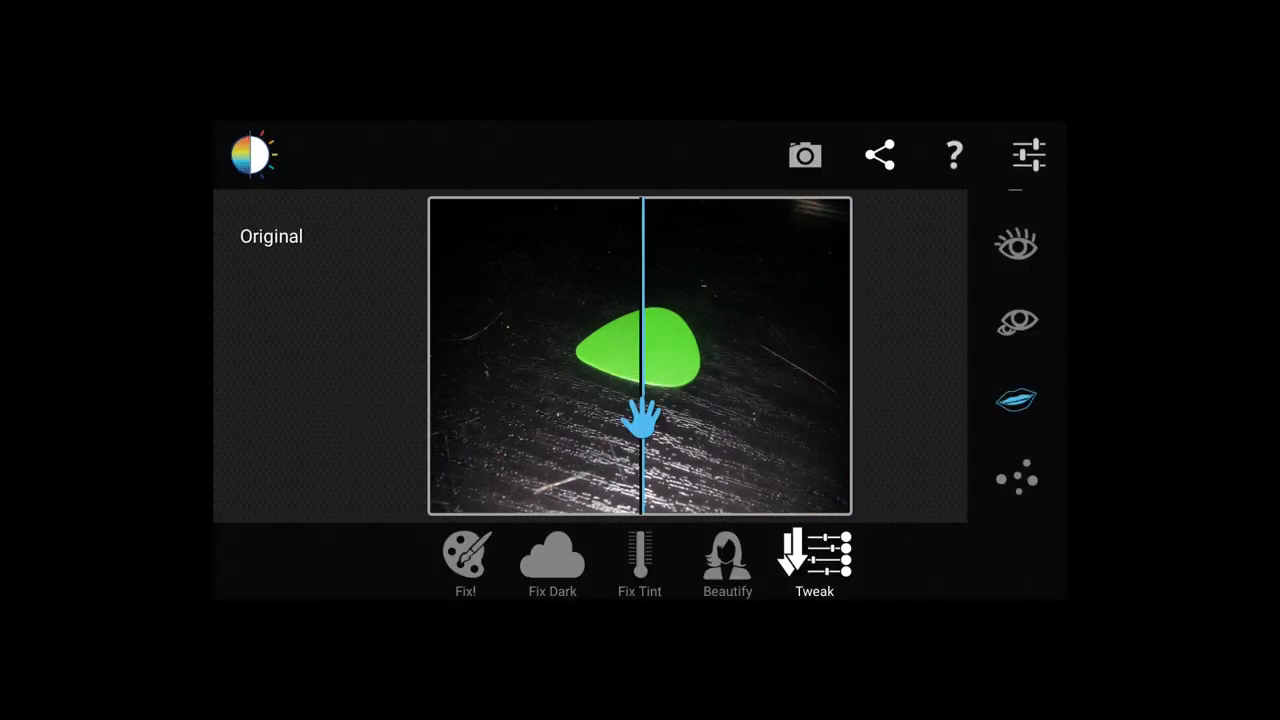
{"action": "left_click_drag", "start_coordinate": [640, 415], "coordinate": [850, 415]}
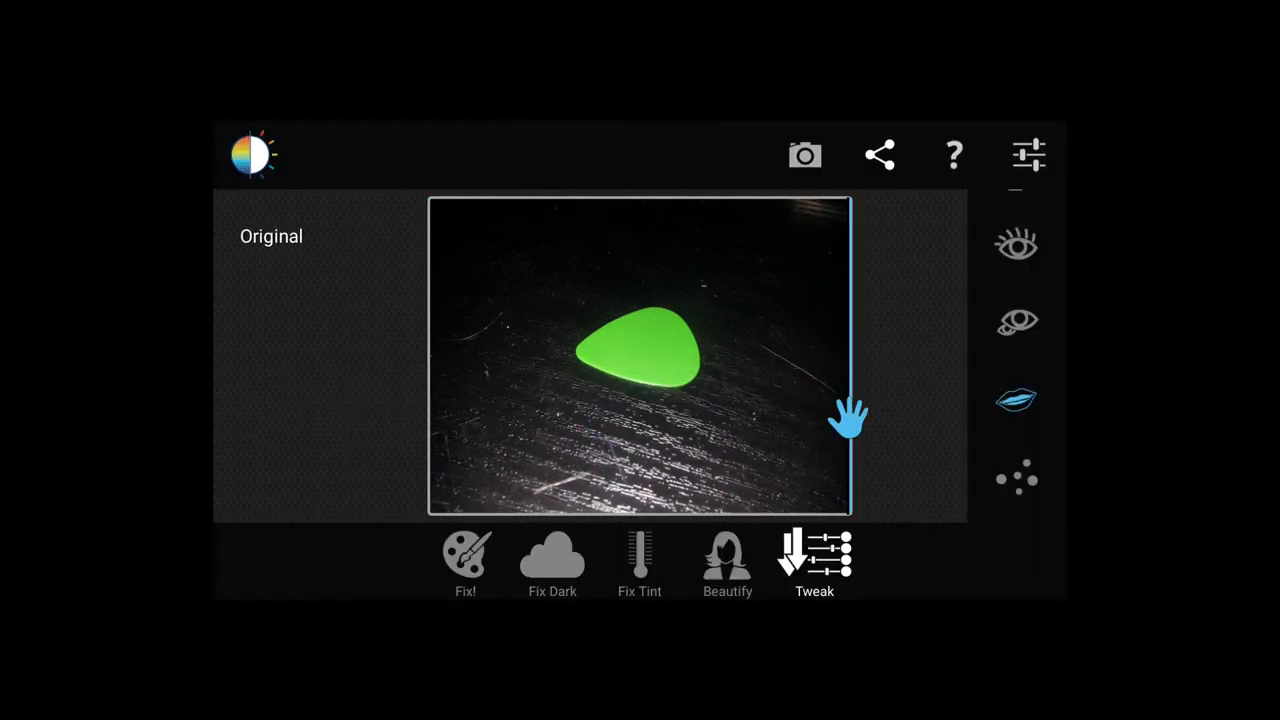